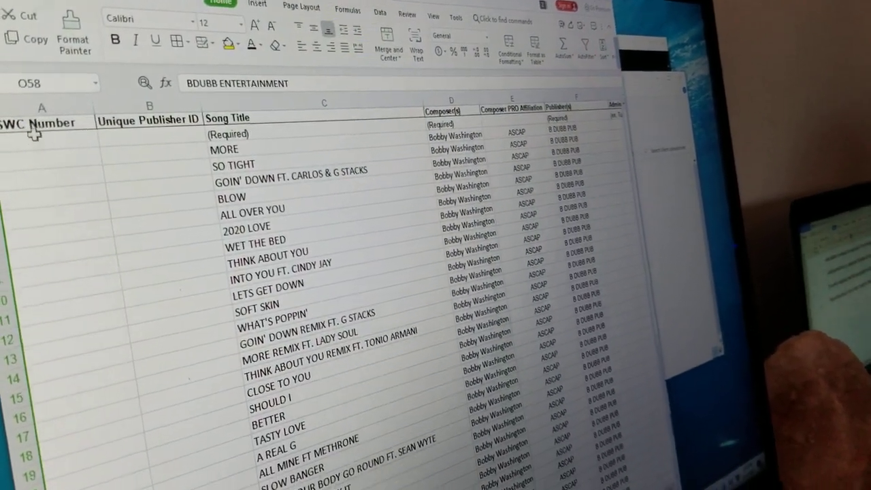
{"action": "scroll", "scroll_direction": "down", "scroll_amount": 3}
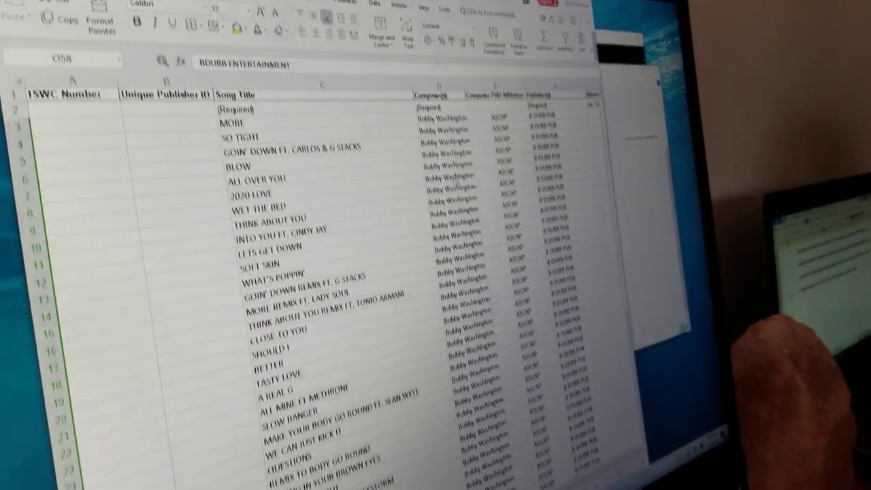
{"action": "scroll", "scroll_direction": "down", "scroll_amount": 3}
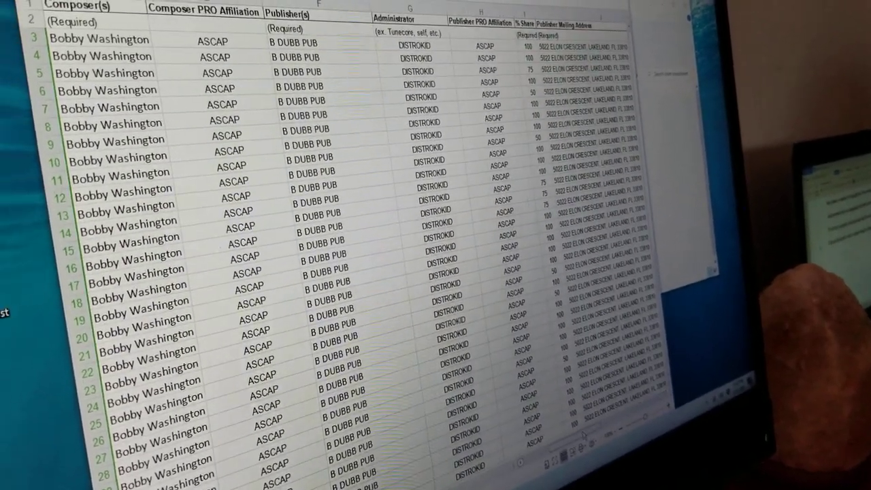
{"action": "scroll", "scroll_direction": "left", "scroll_amount": 3}
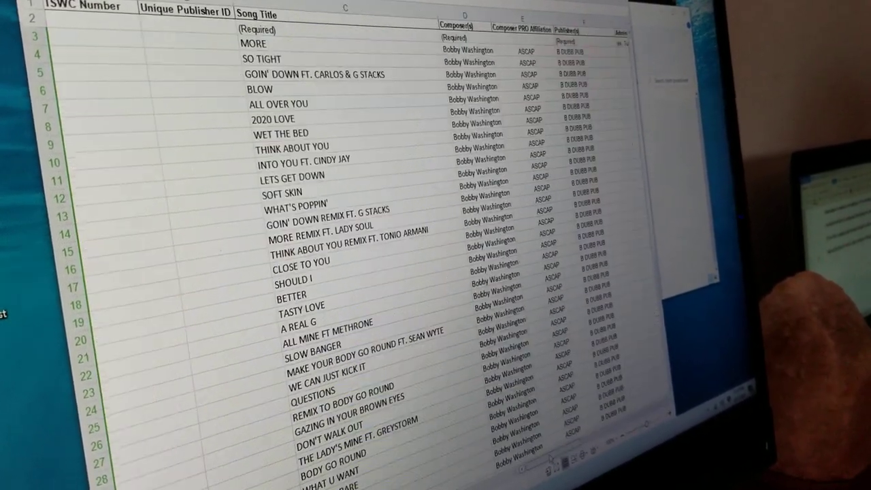